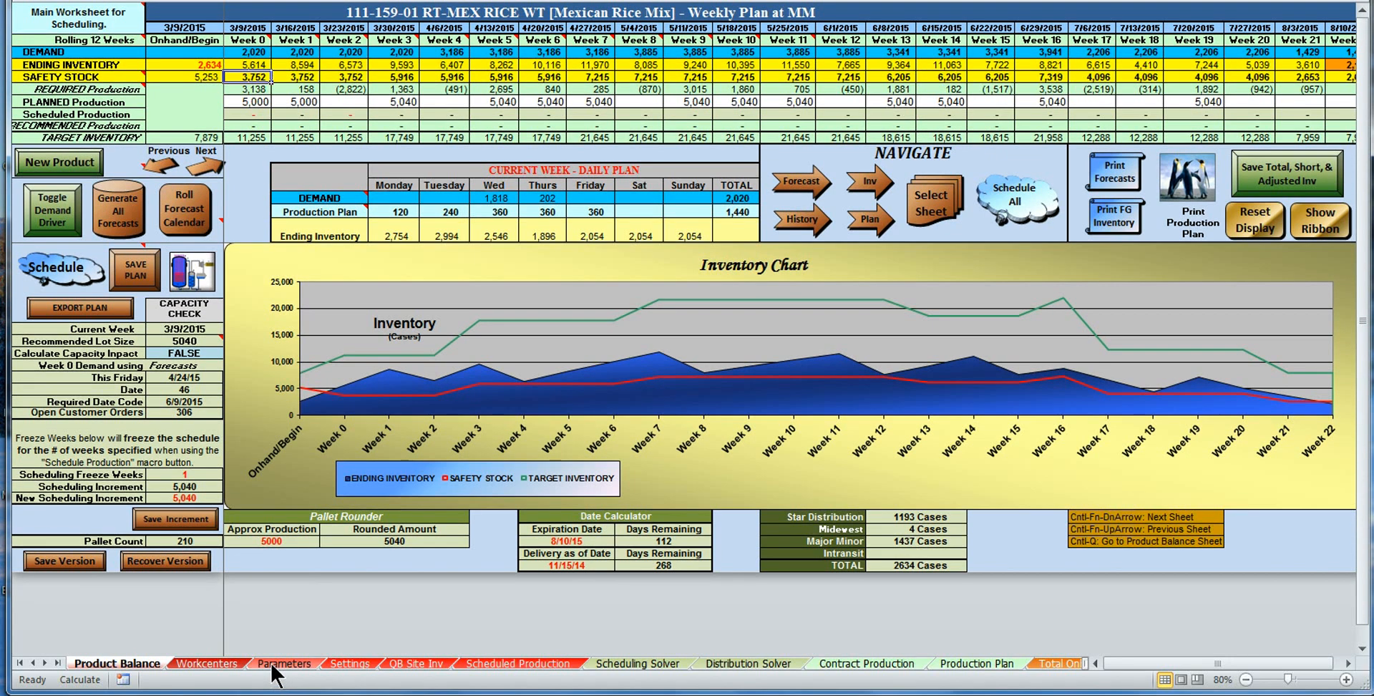
Review the Parameters sheet, then clear the Week 6 and Week 7 Planned Production cells on Product Balance
left_click(282, 666)
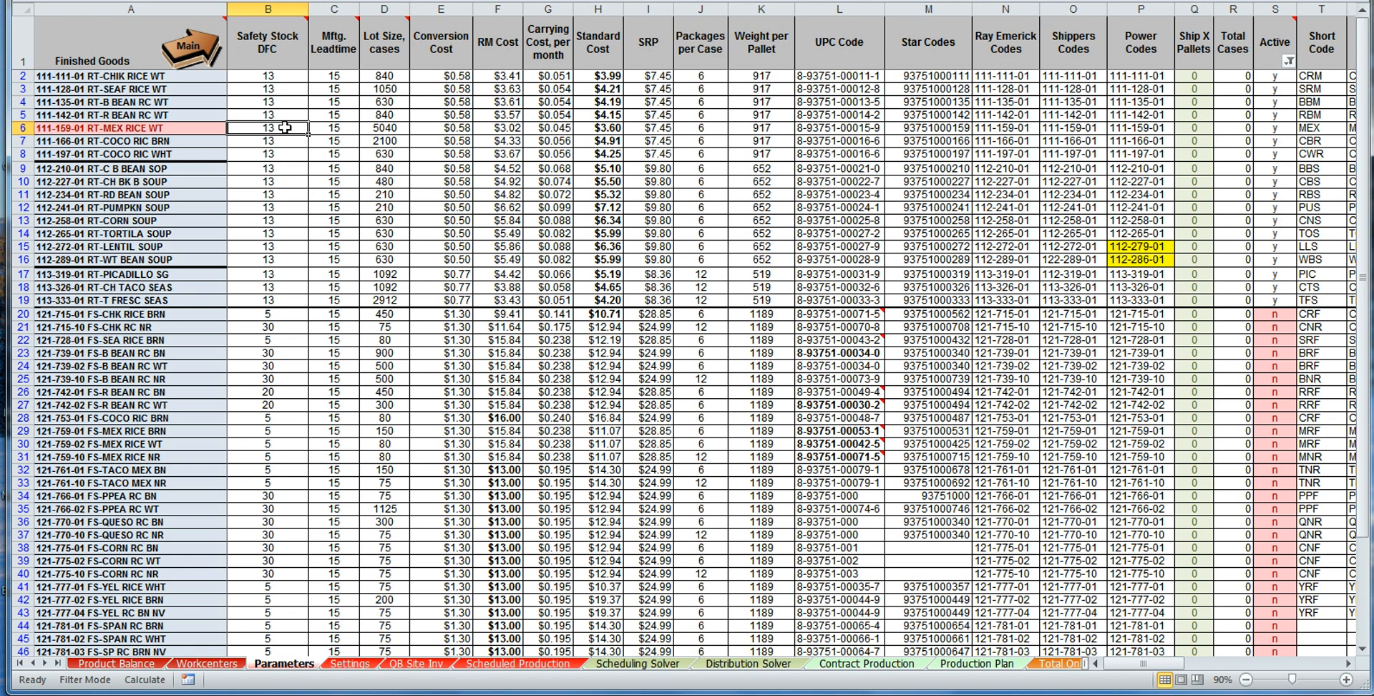
mouse_move(304, 127)
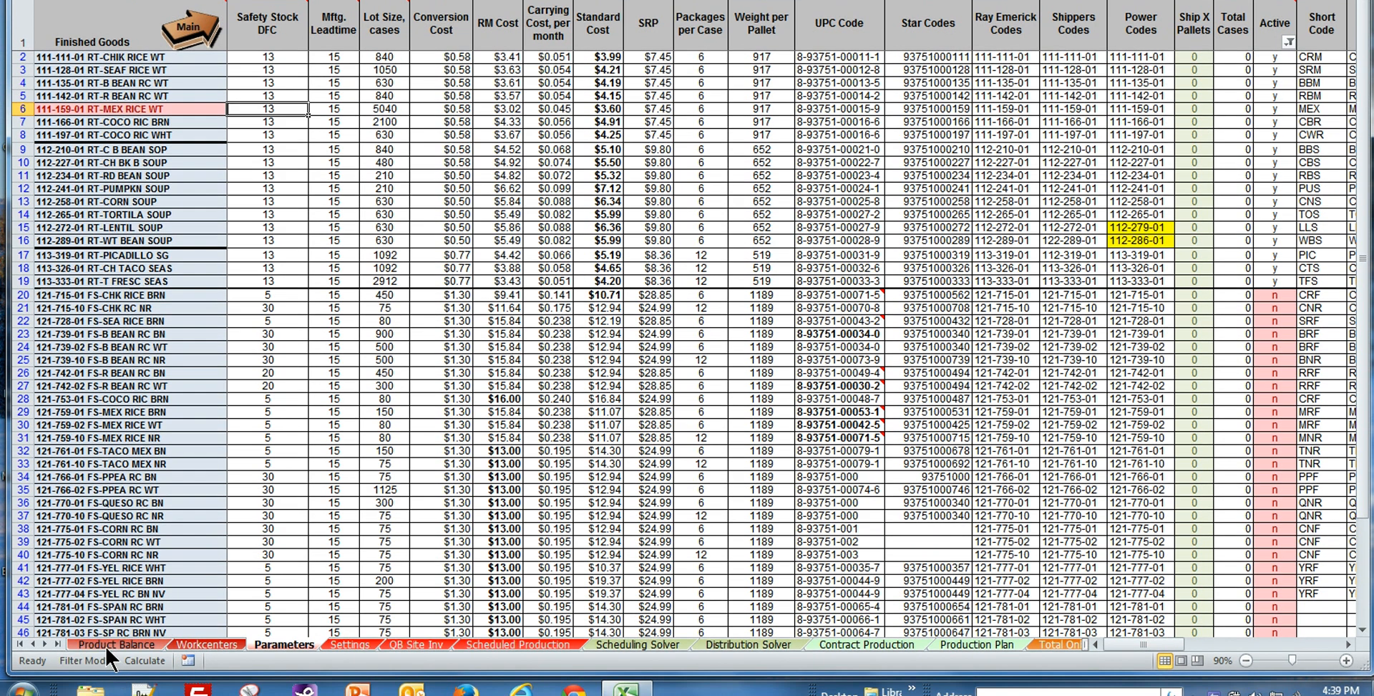
left_click(115, 645)
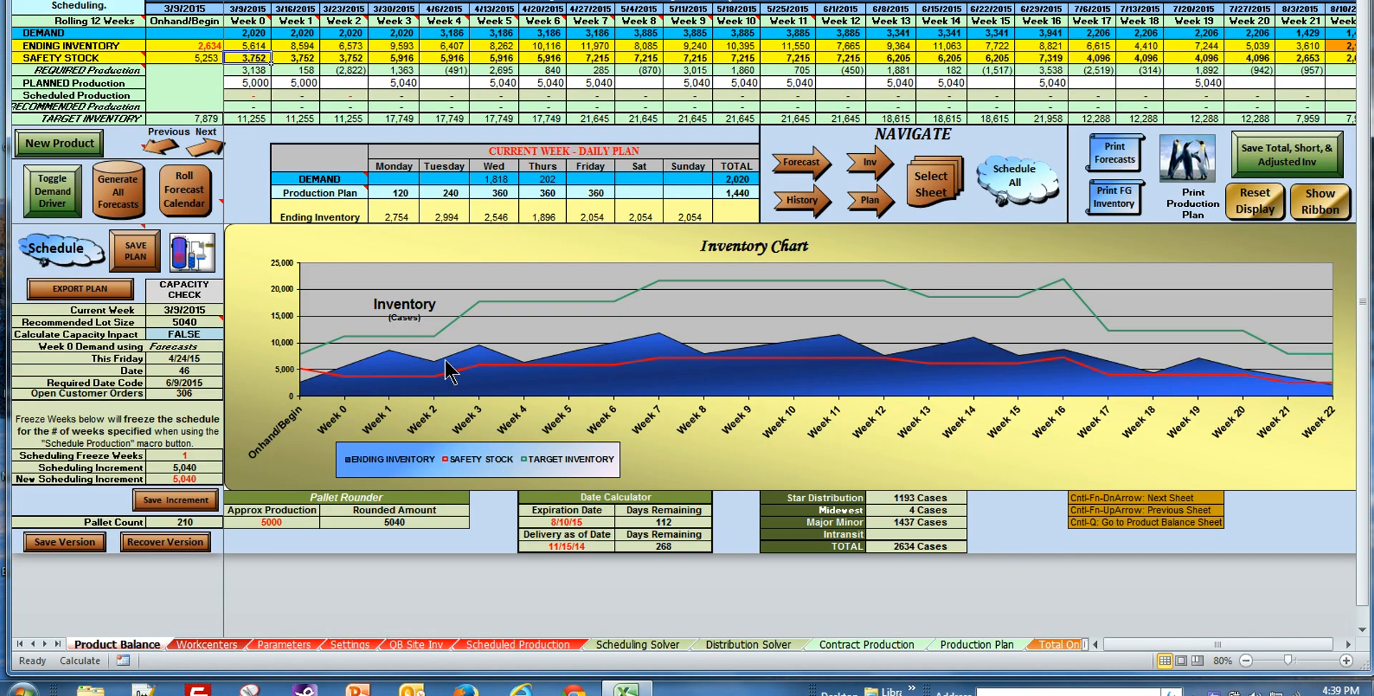
mouse_move(727, 368)
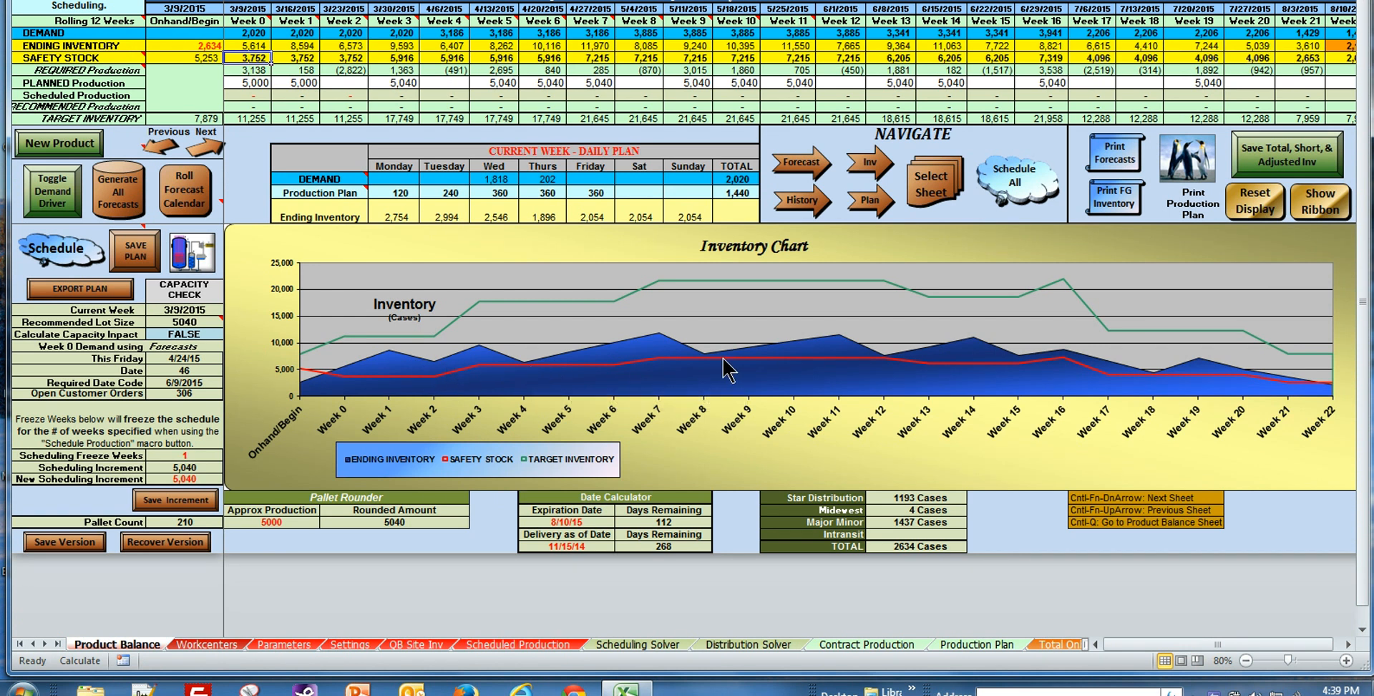
mouse_move(638, 378)
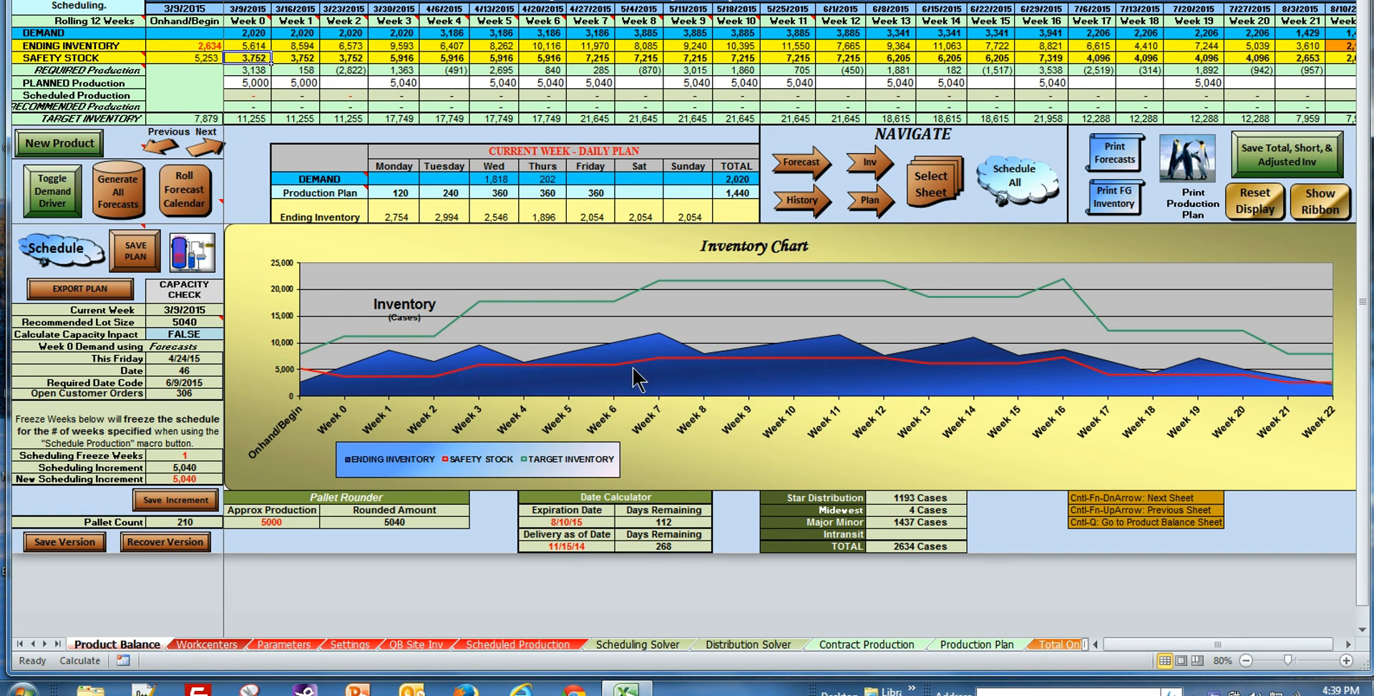
mouse_move(979, 378)
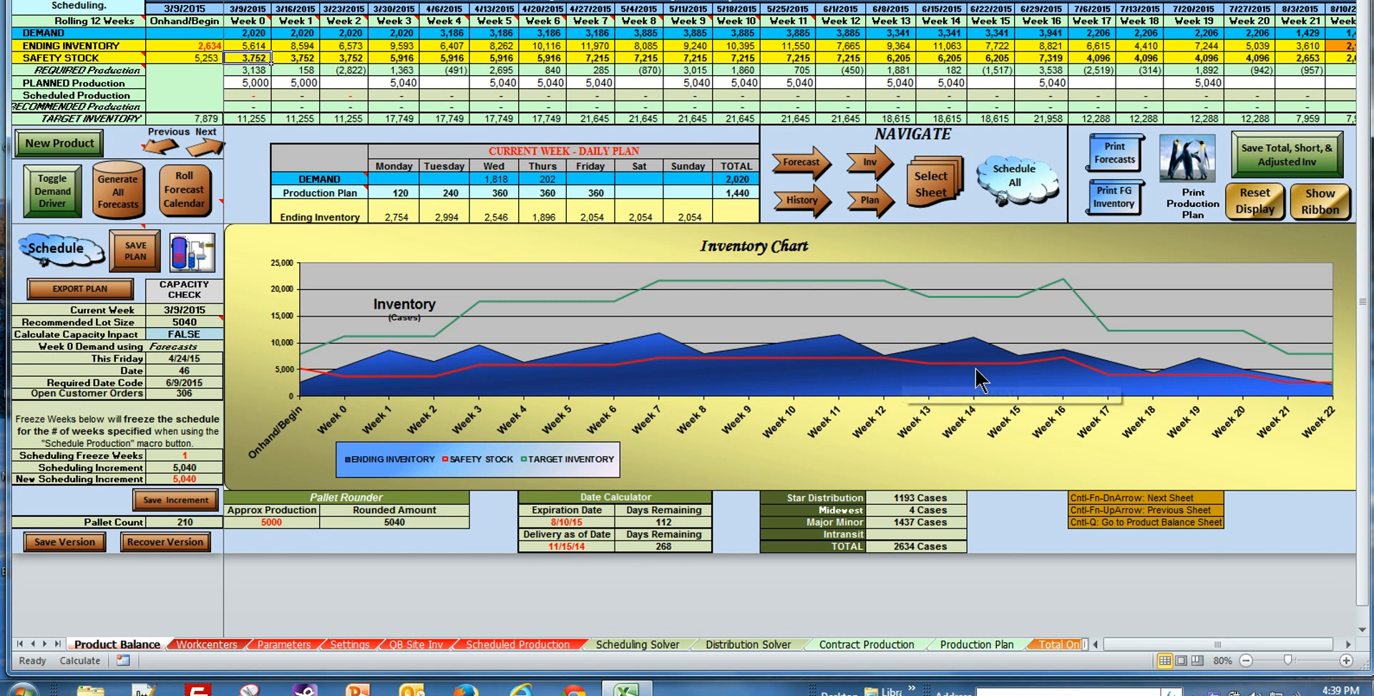
mouse_move(28, 419)
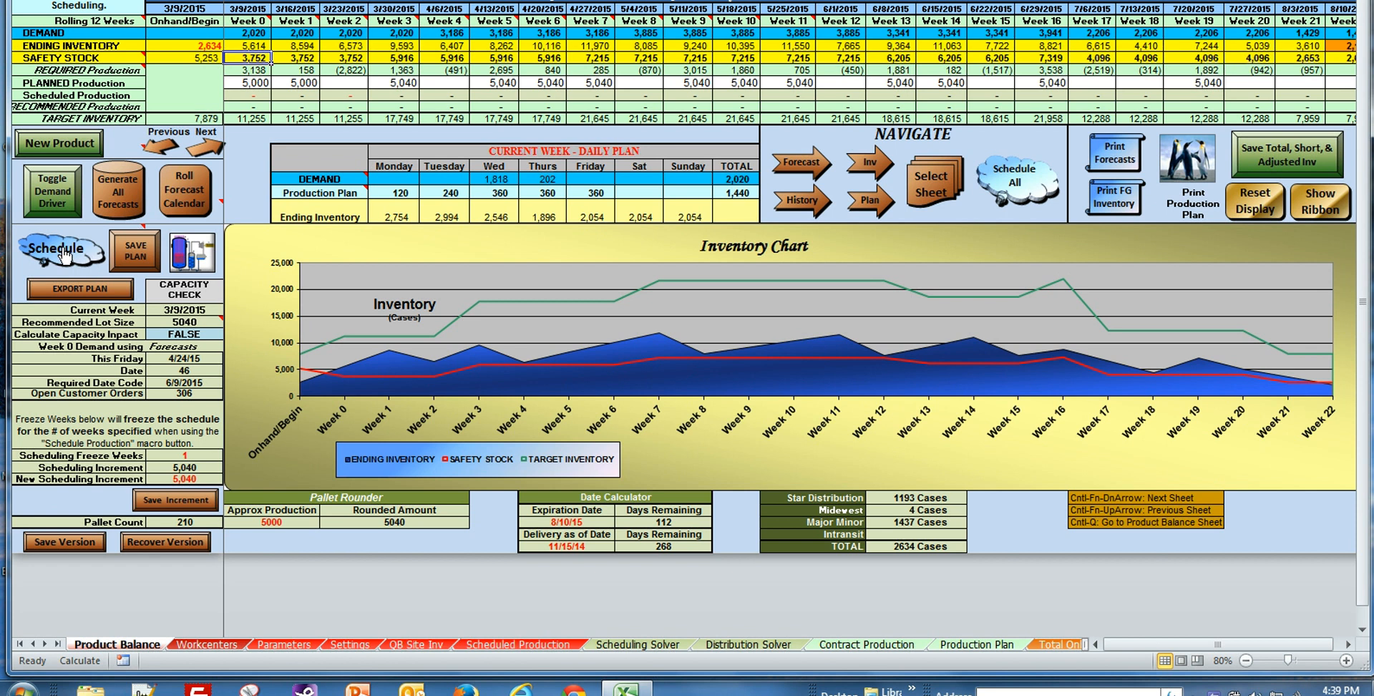
left_click(543, 83)
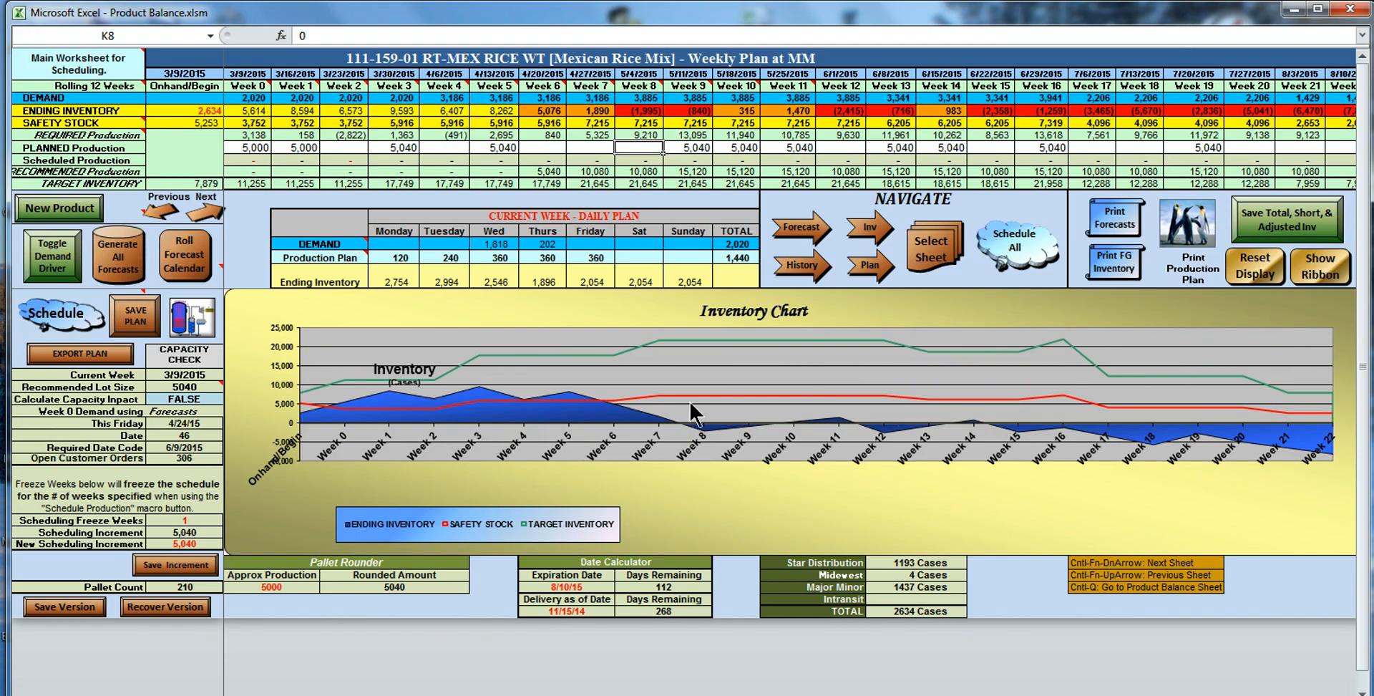
mouse_move(841, 163)
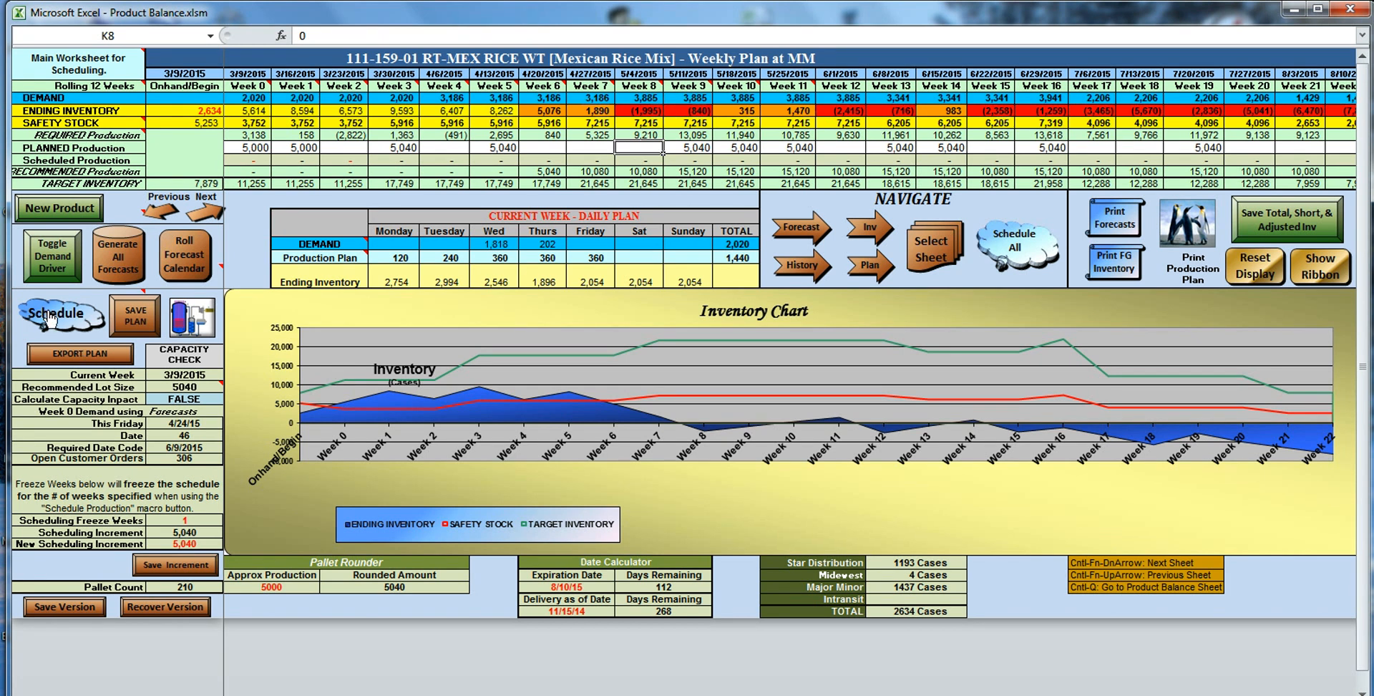
Set the opening planned production quantity in C8 to 5000 so weeks 6 and 7 runs return
left_click(60, 313)
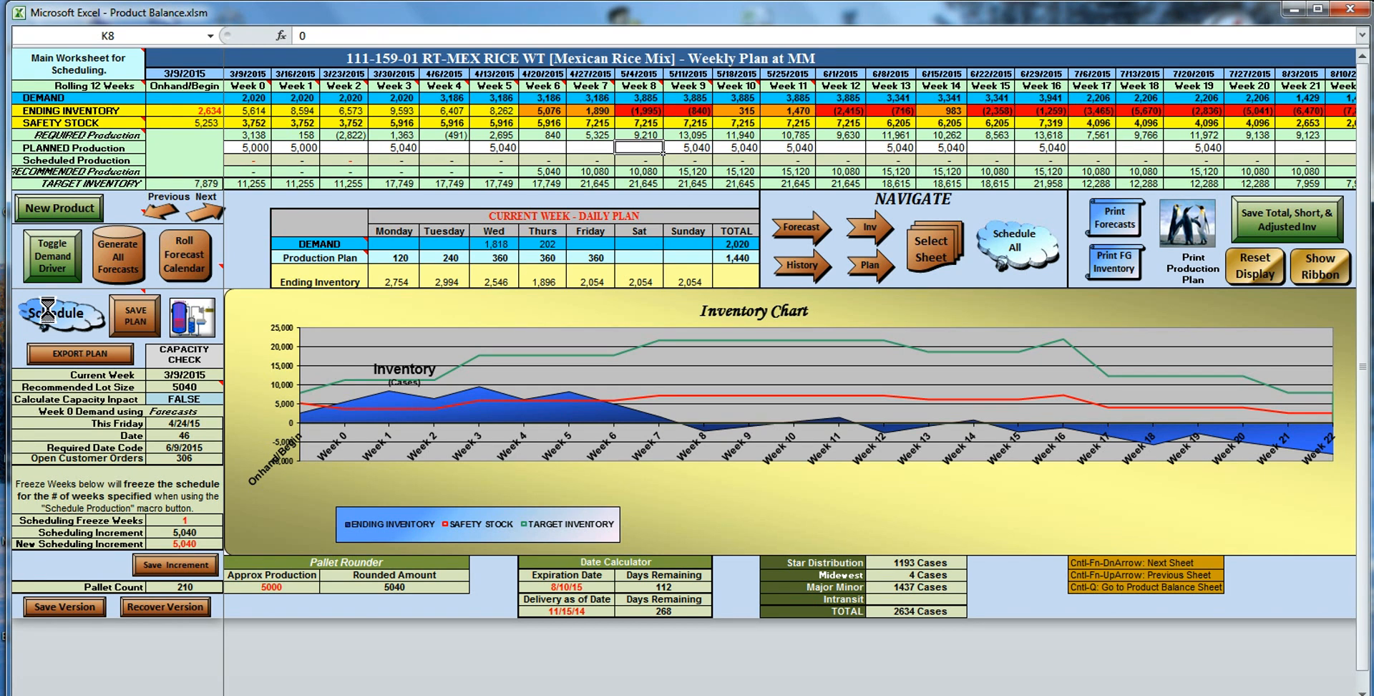
type("5000")
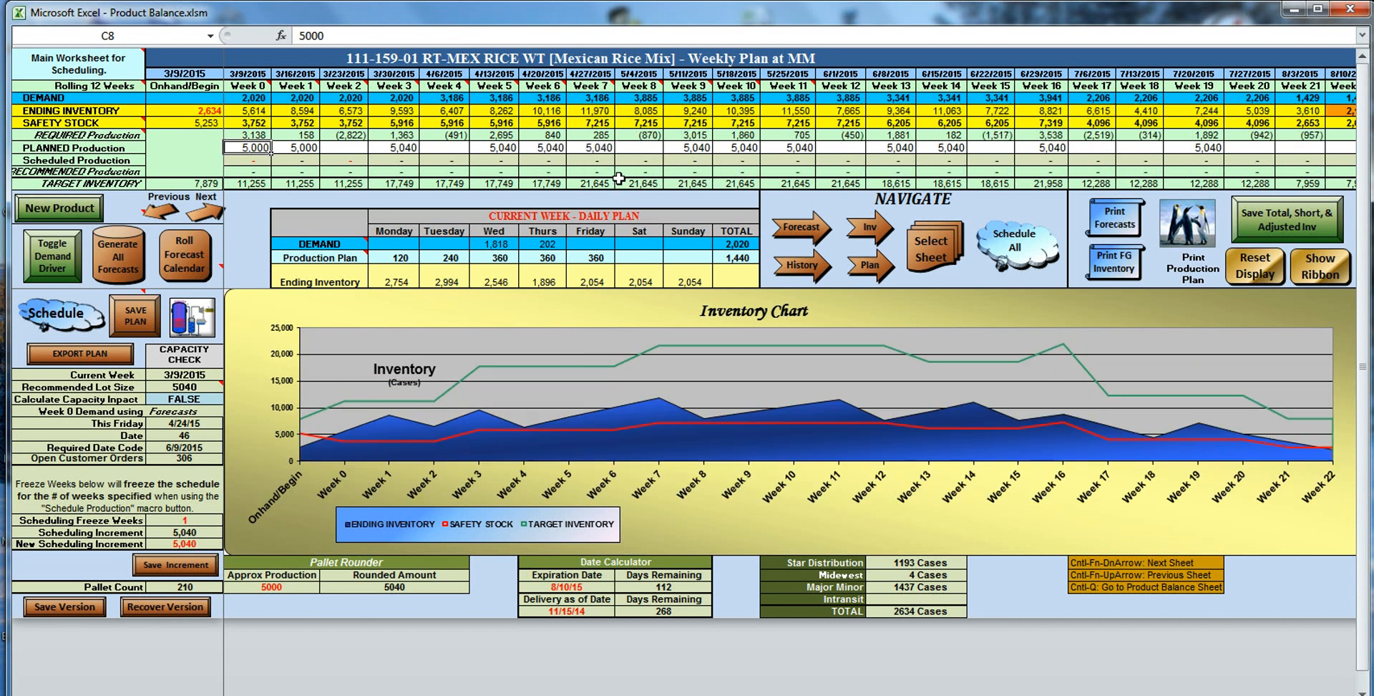
mouse_move(815, 434)
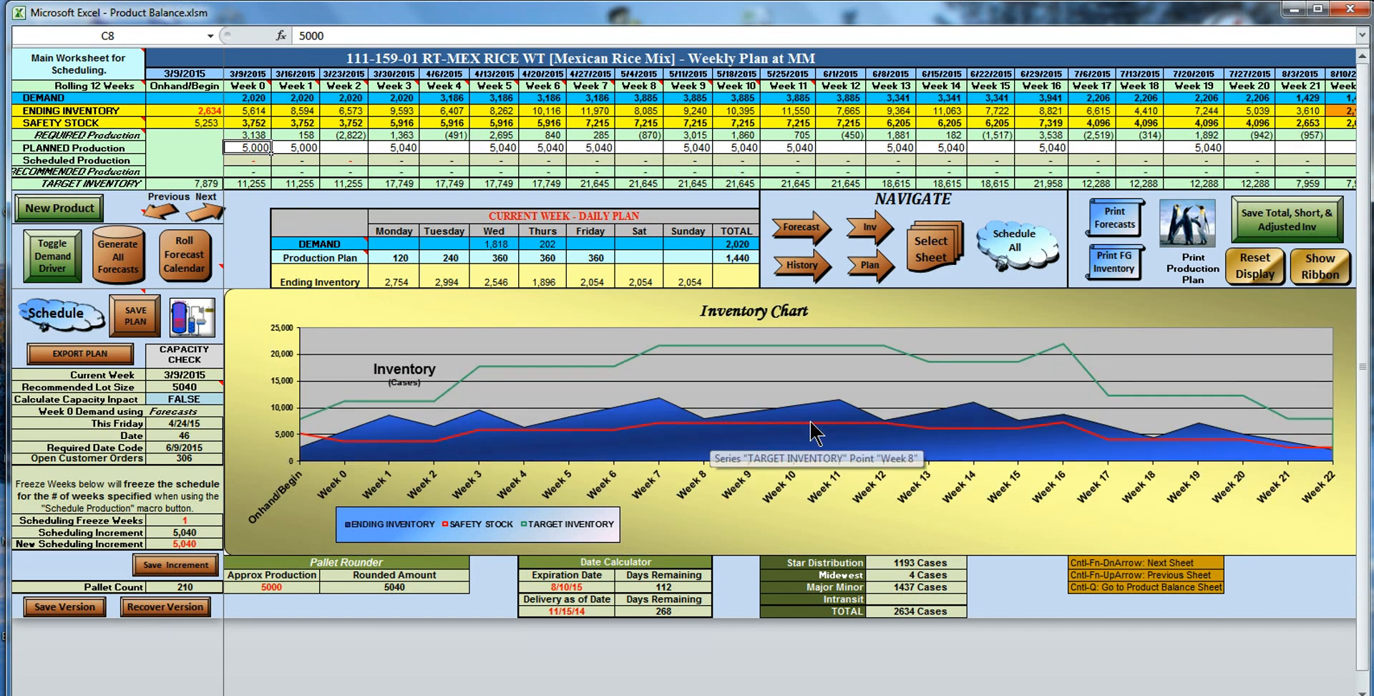
mouse_move(888, 428)
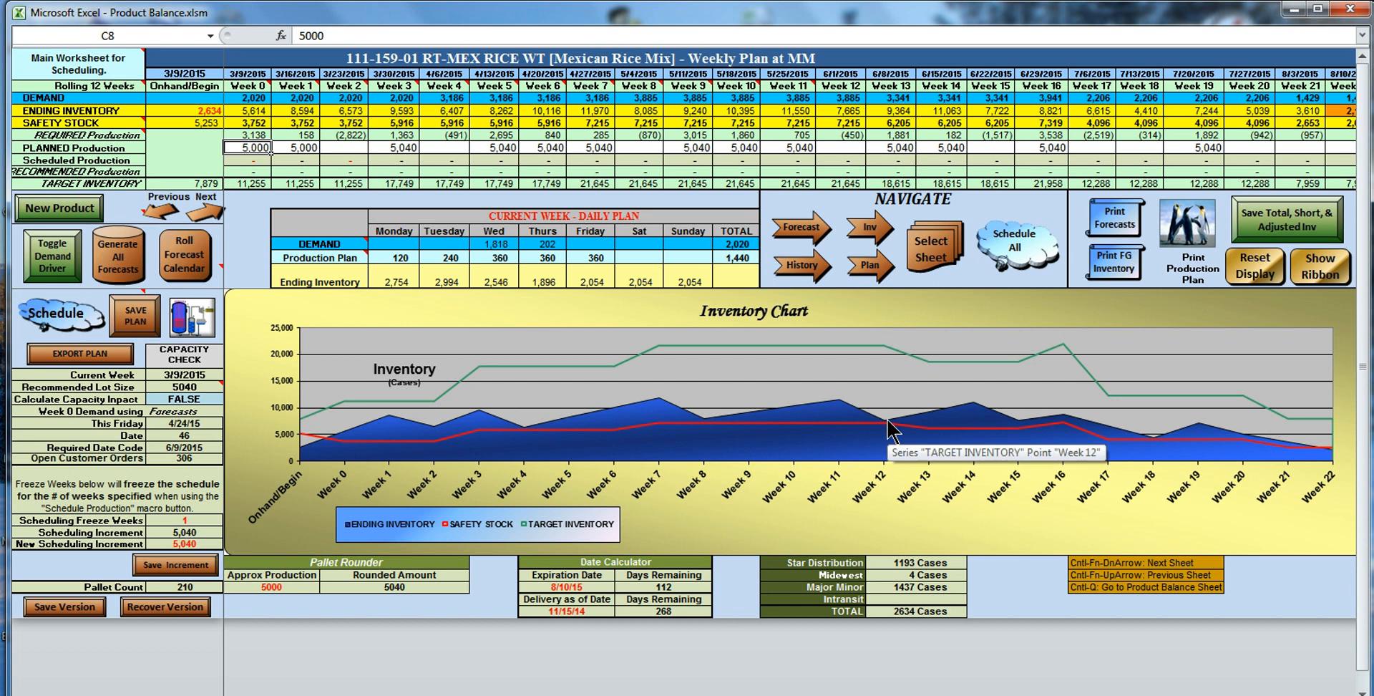
mouse_move(712, 163)
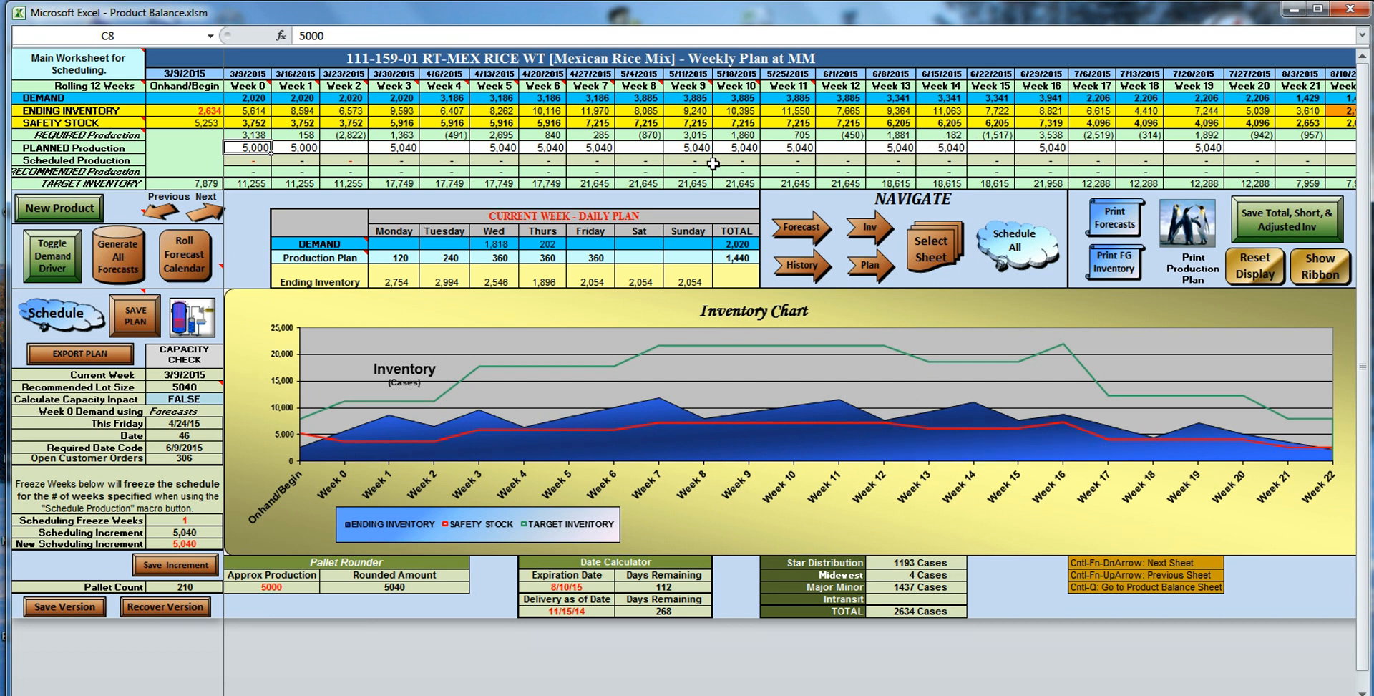
mouse_move(740, 177)
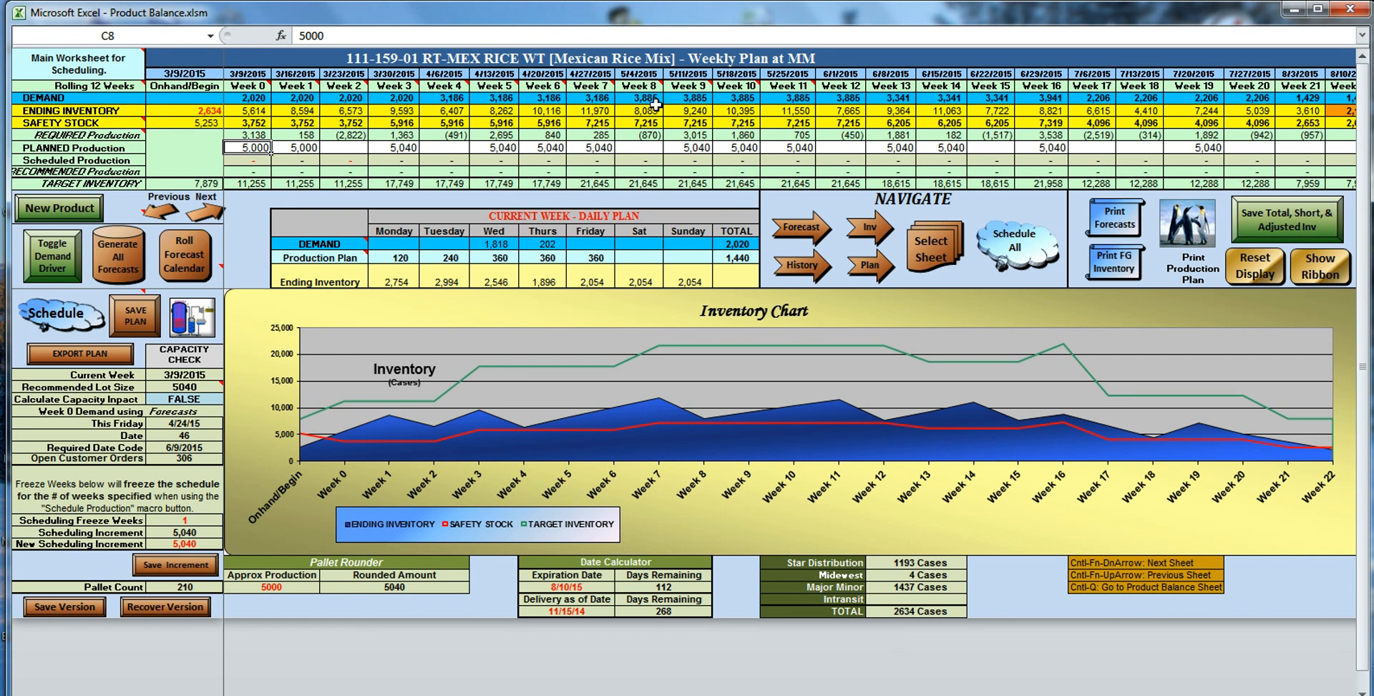
Enter 50 then 5040 in the Week 7 Planned Production cell, clear it, and move to Week 8
left_click(592, 148)
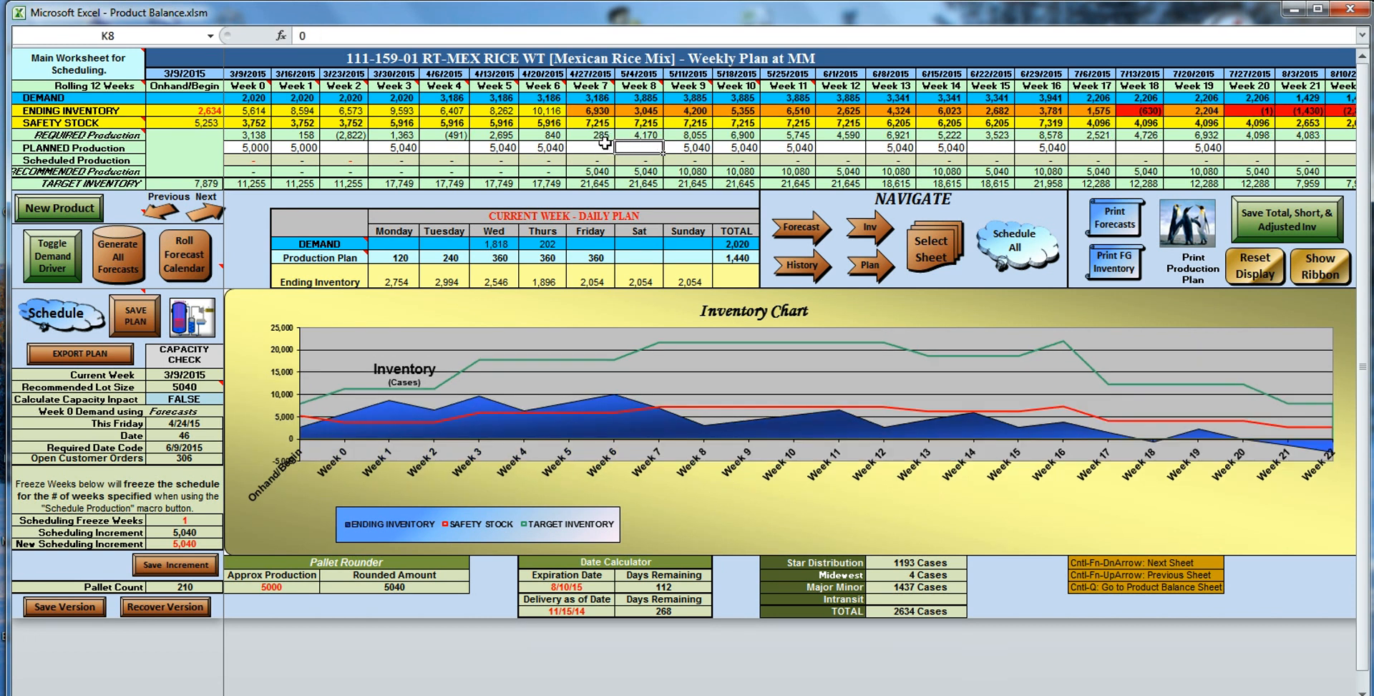
type("50")
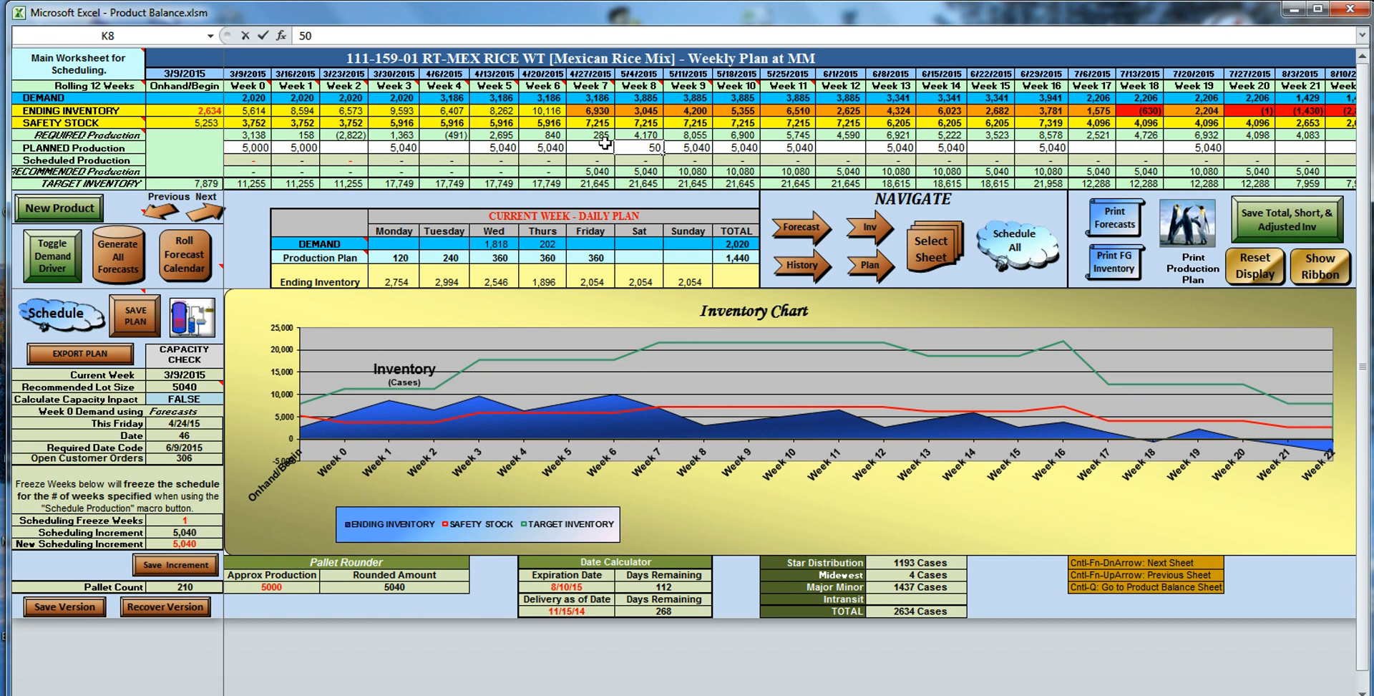
type("5040")
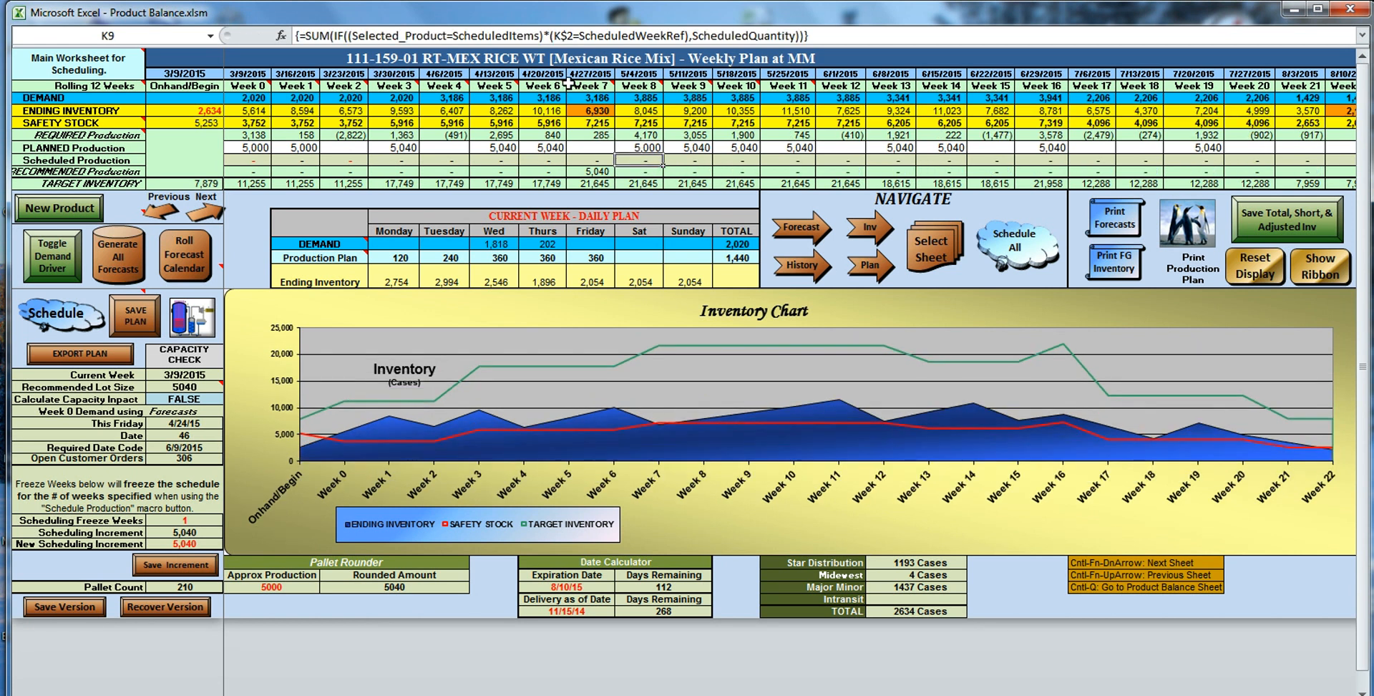
mouse_move(710, 553)
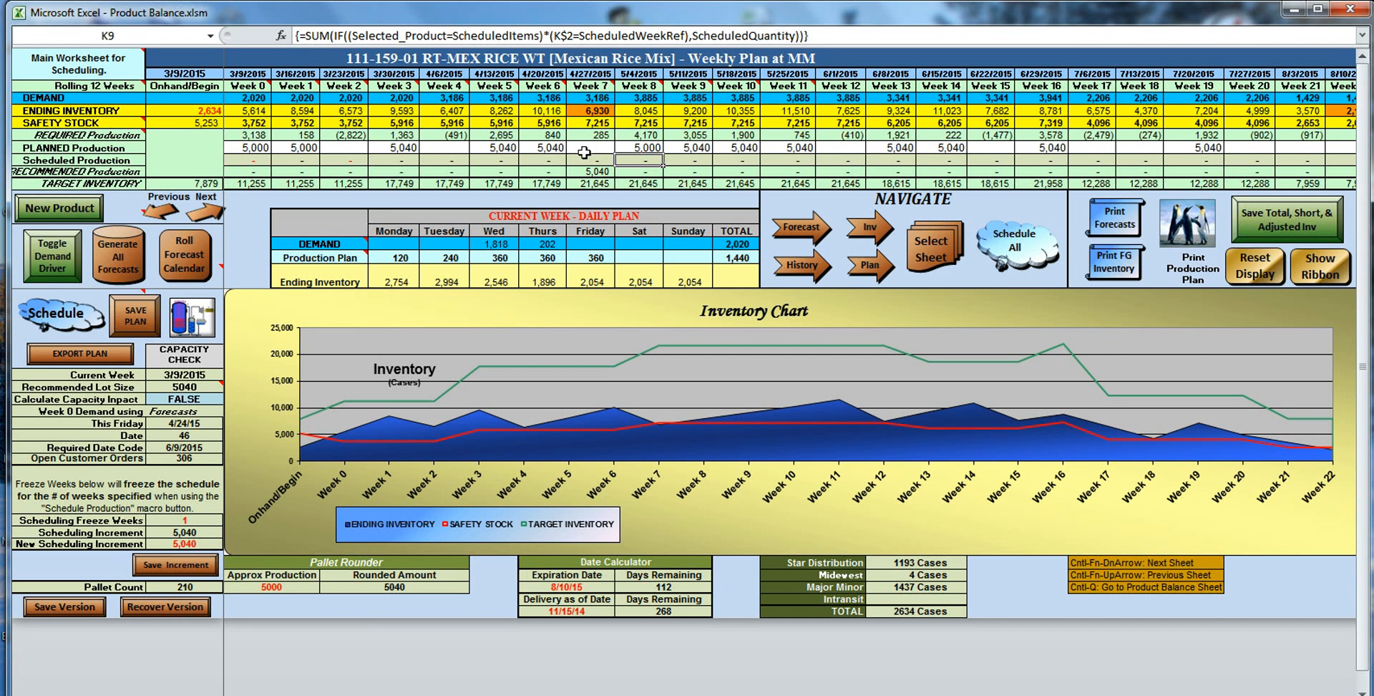
mouse_move(670, 155)
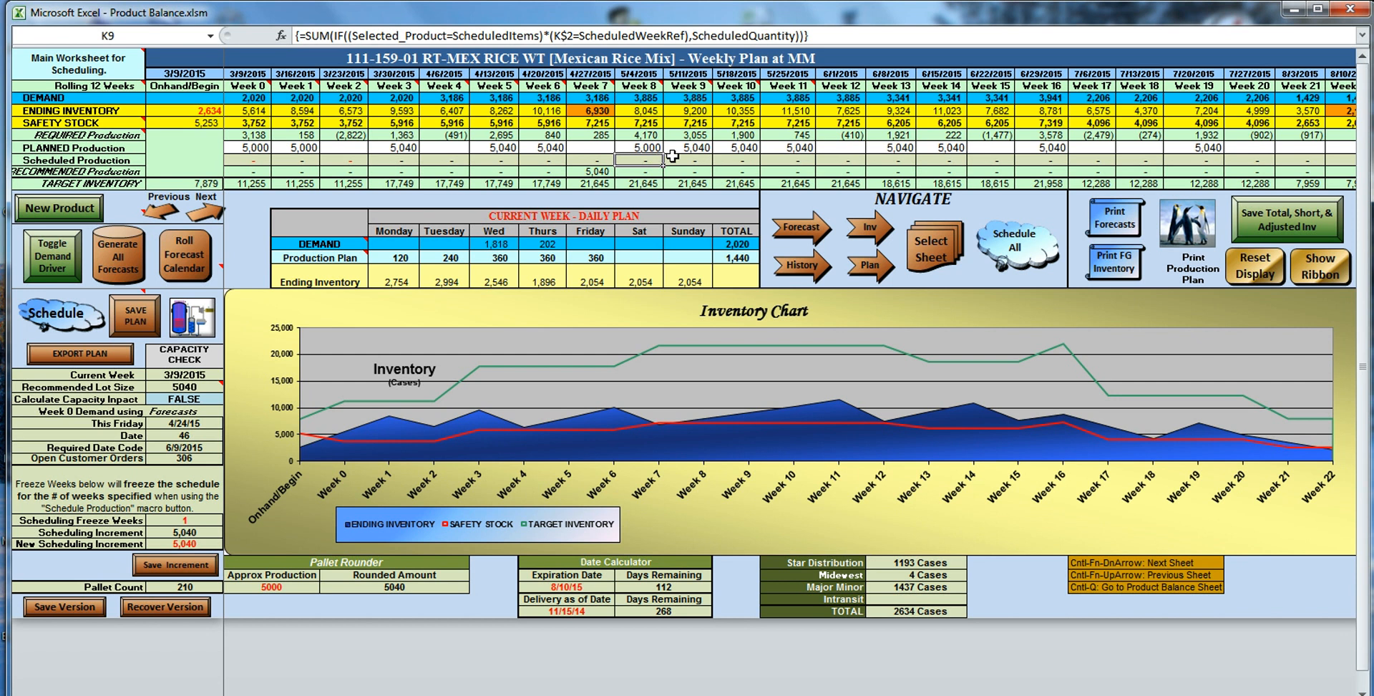
left_click(643, 148)
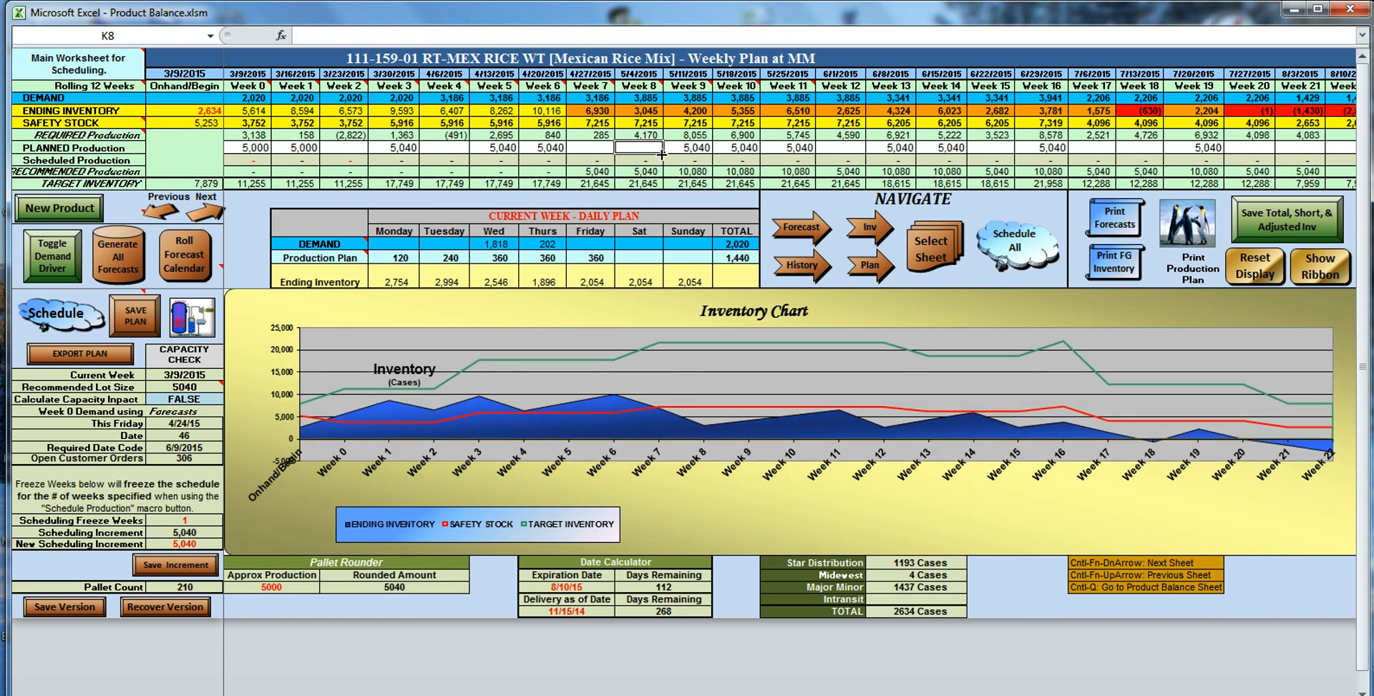
left_click(693, 148)
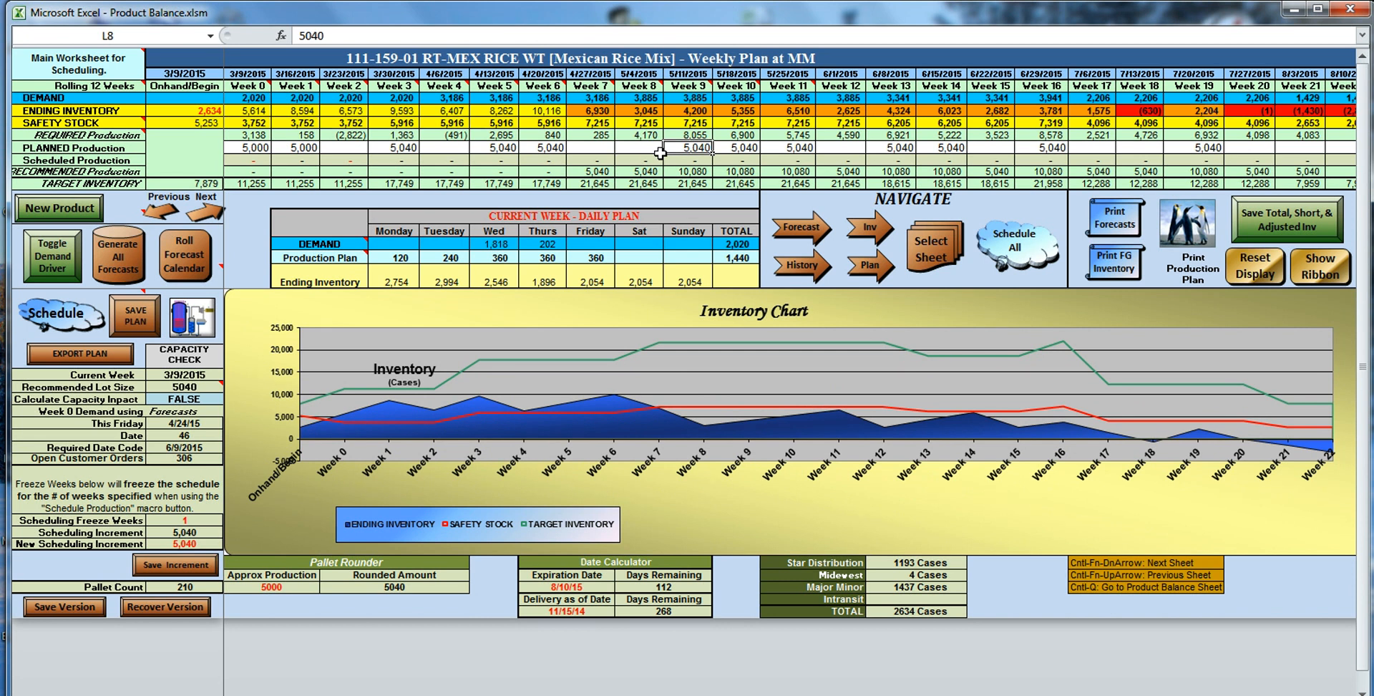